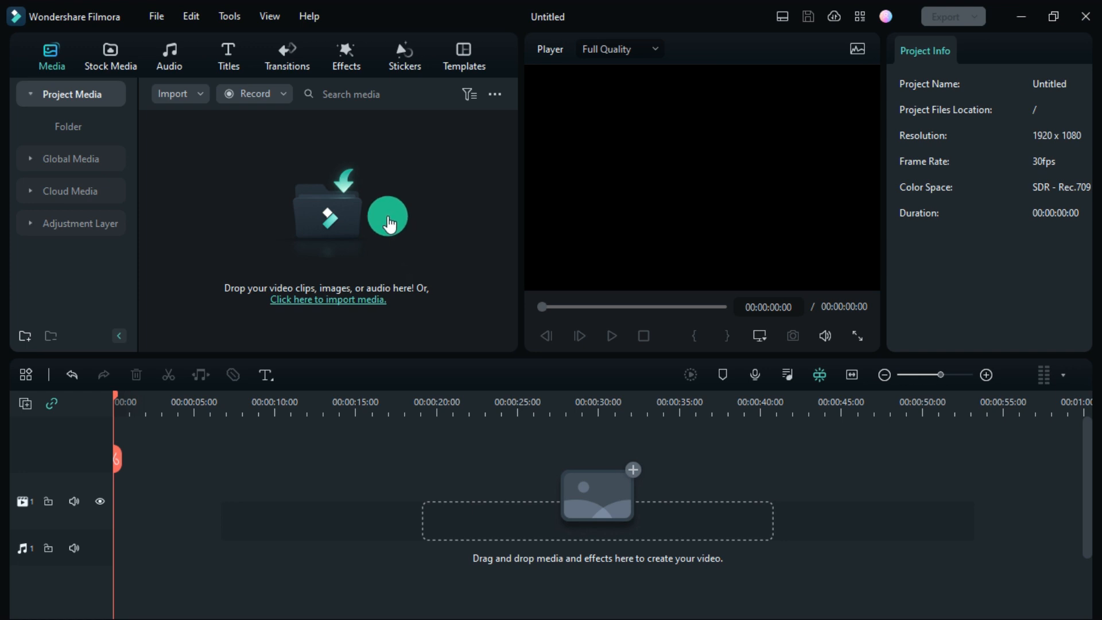
- Import the Template video and the five pexels stock photos into the project media
{"action": "left_click", "coordinate": [328, 299]}
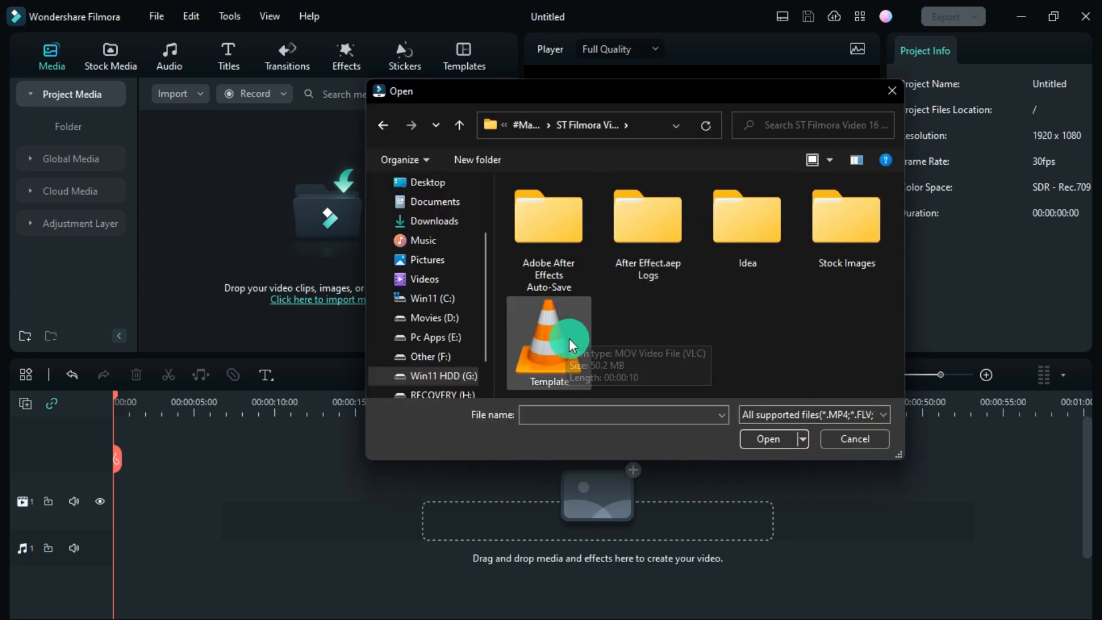
{"action": "left_click", "coordinate": [548, 344]}
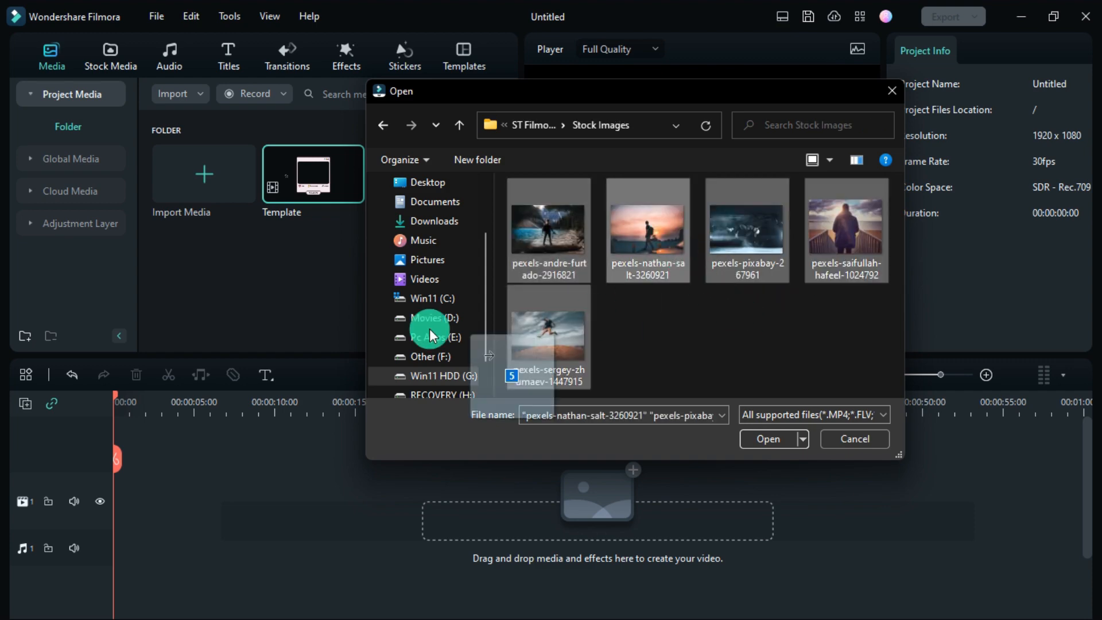
{"action": "left_click", "coordinate": [768, 439]}
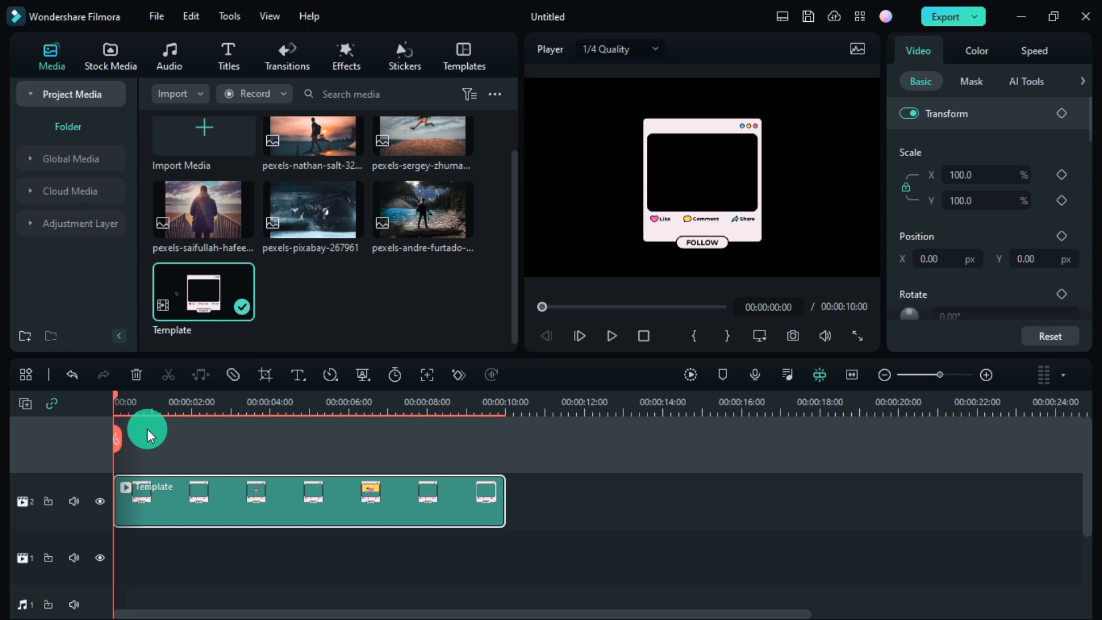
{"action": "mouse_move", "coordinate": [72, 470]}
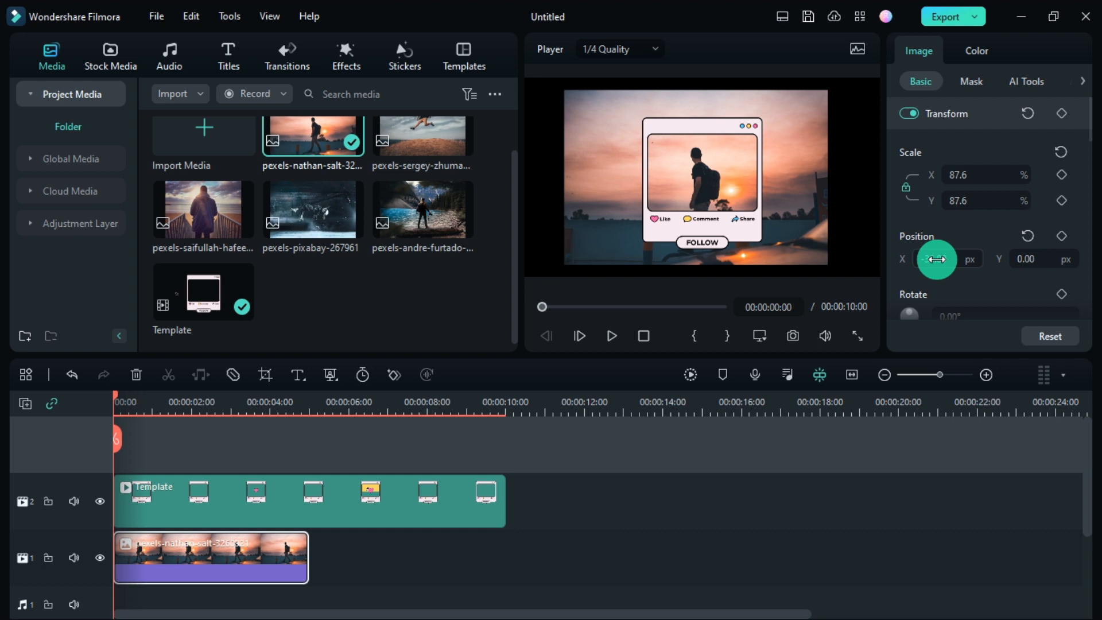
- Apply a rectangular mask to the sunset photo and lock the Template track
{"action": "left_click", "coordinate": [971, 81]}
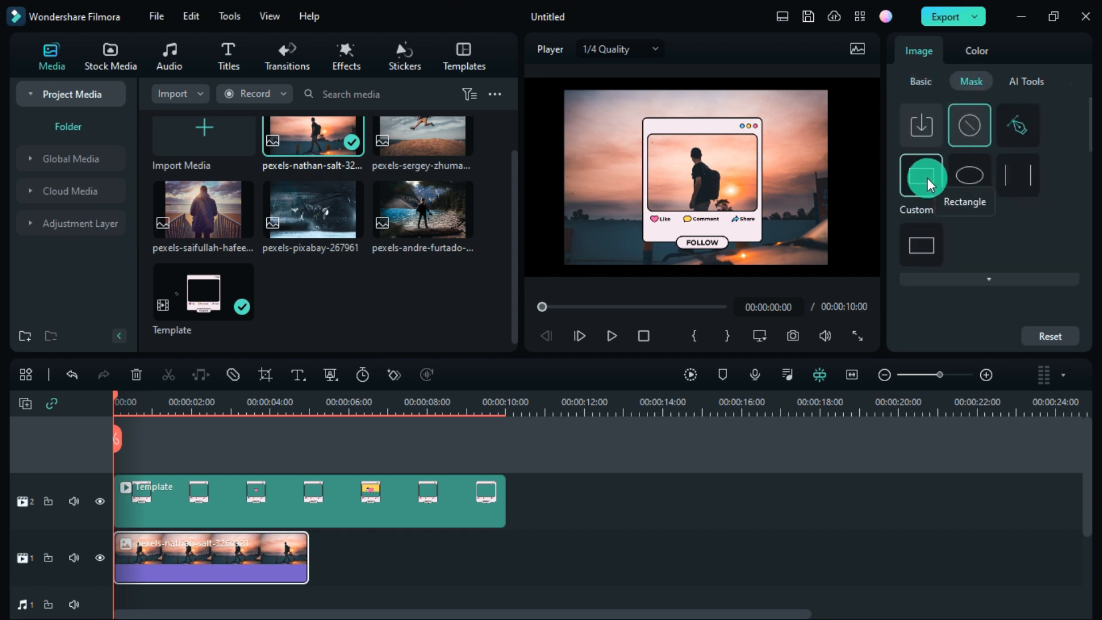
{"action": "left_click", "coordinate": [921, 175]}
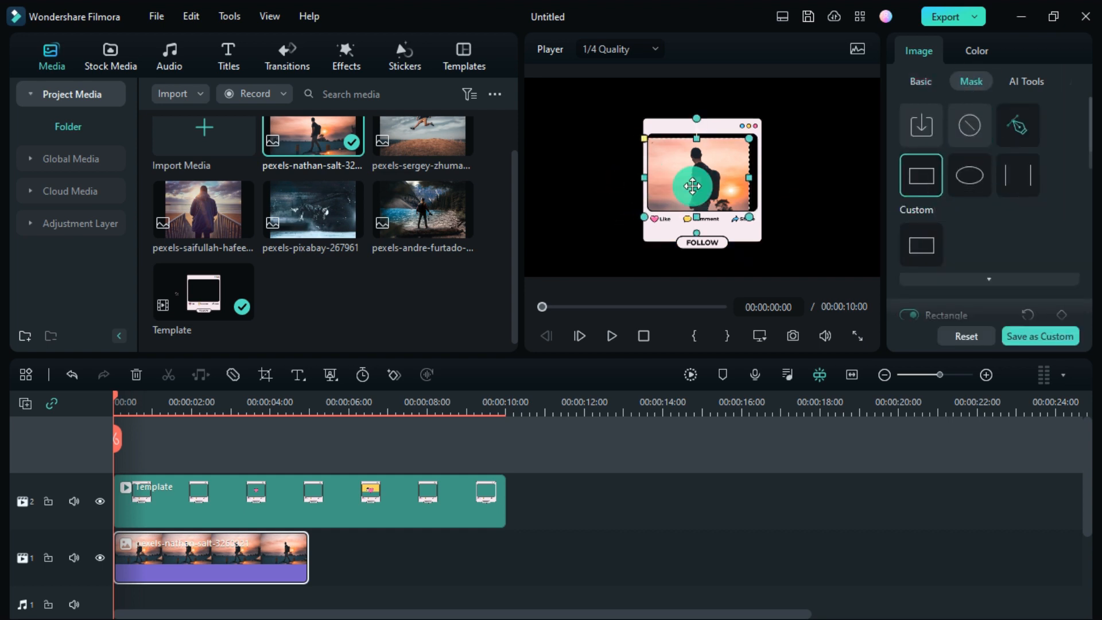
{"action": "left_click", "coordinate": [310, 501]}
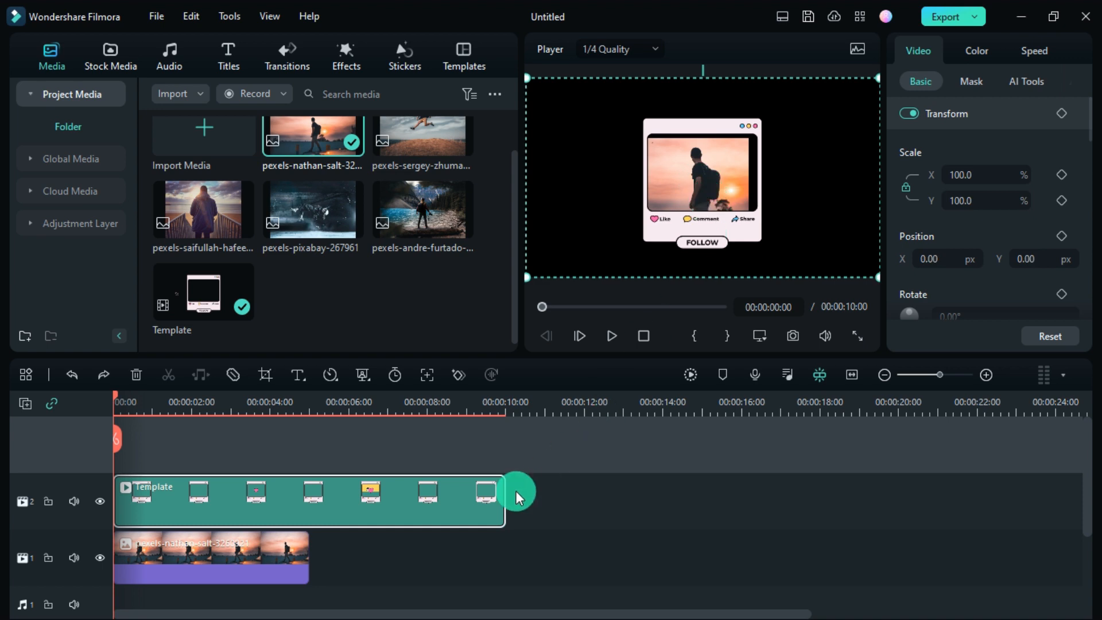
{"action": "left_click", "coordinate": [971, 81]}
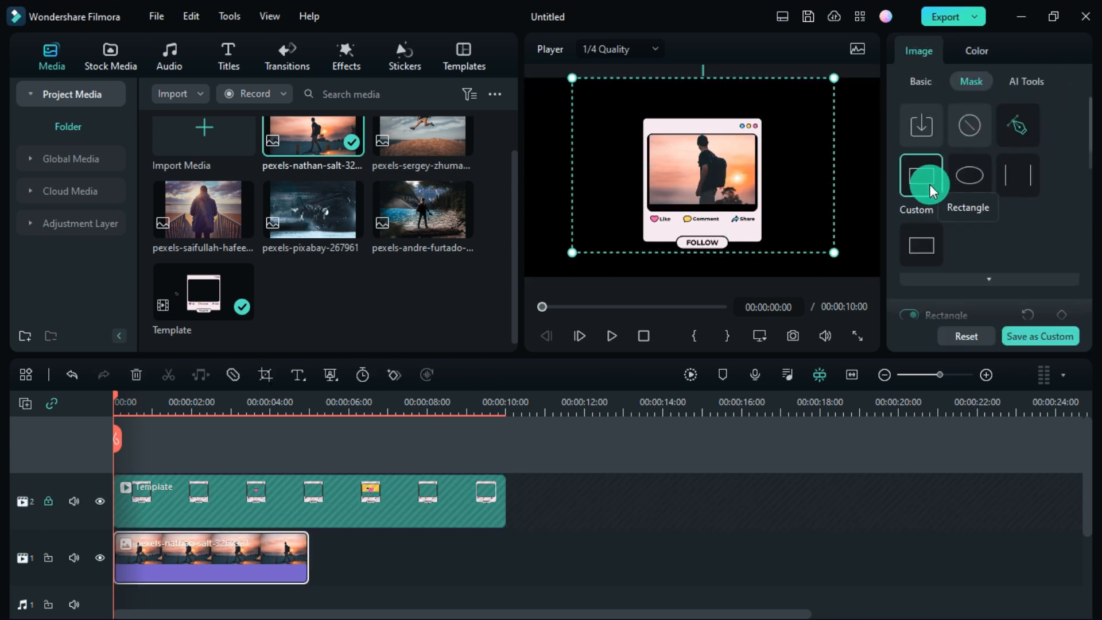
{"action": "left_click", "coordinate": [968, 174]}
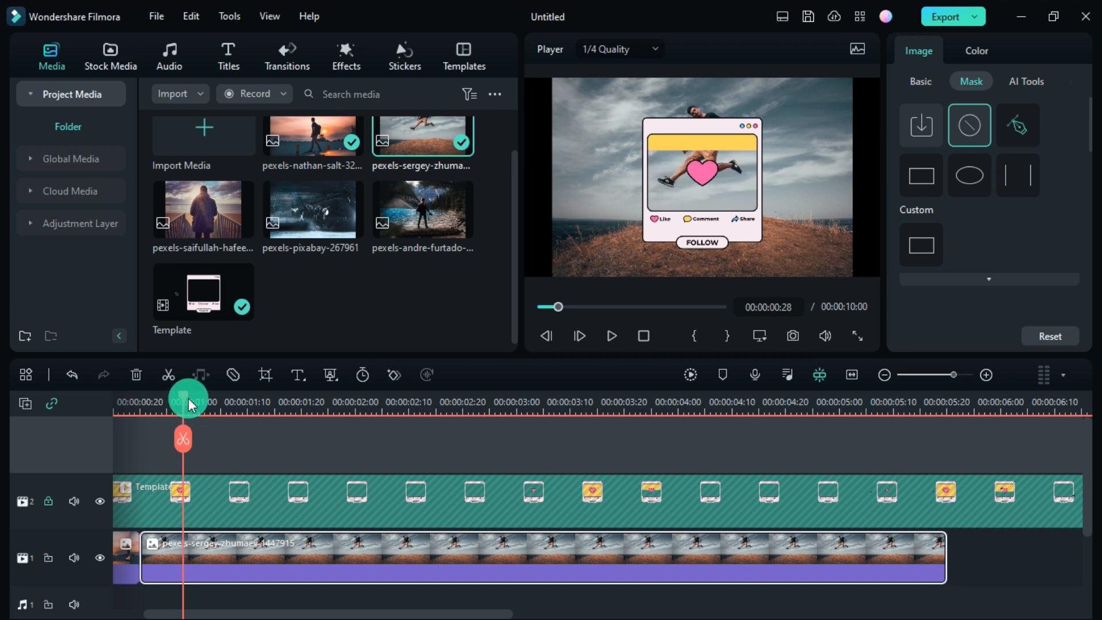
- Adjust the jumping-man photo's Scale and Position settings
{"action": "left_click", "coordinate": [921, 81]}
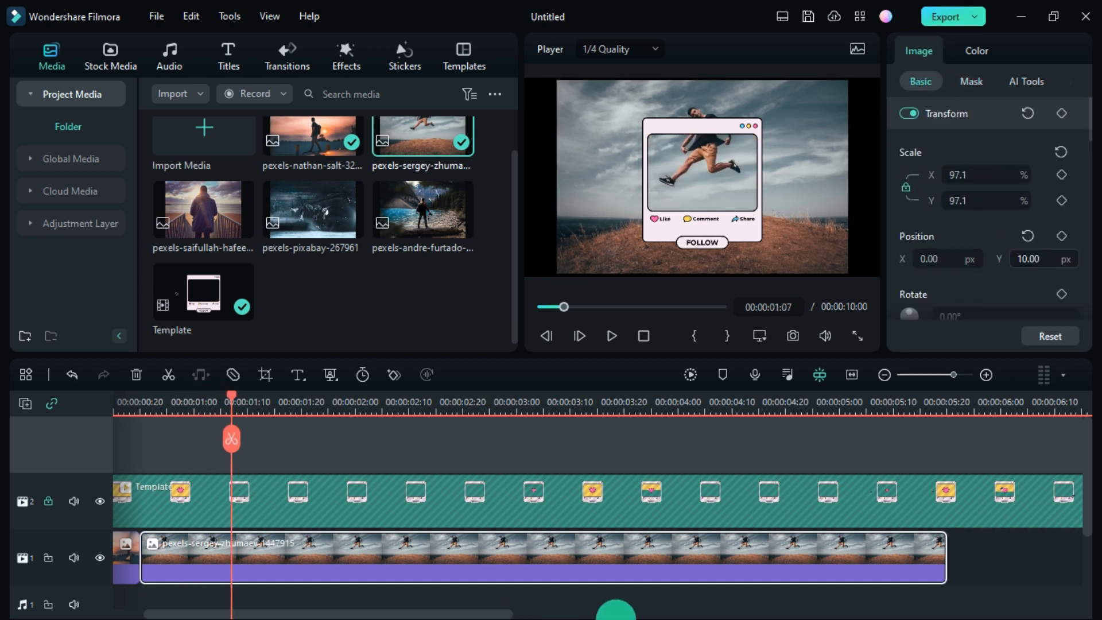
{"action": "left_click", "coordinate": [971, 81]}
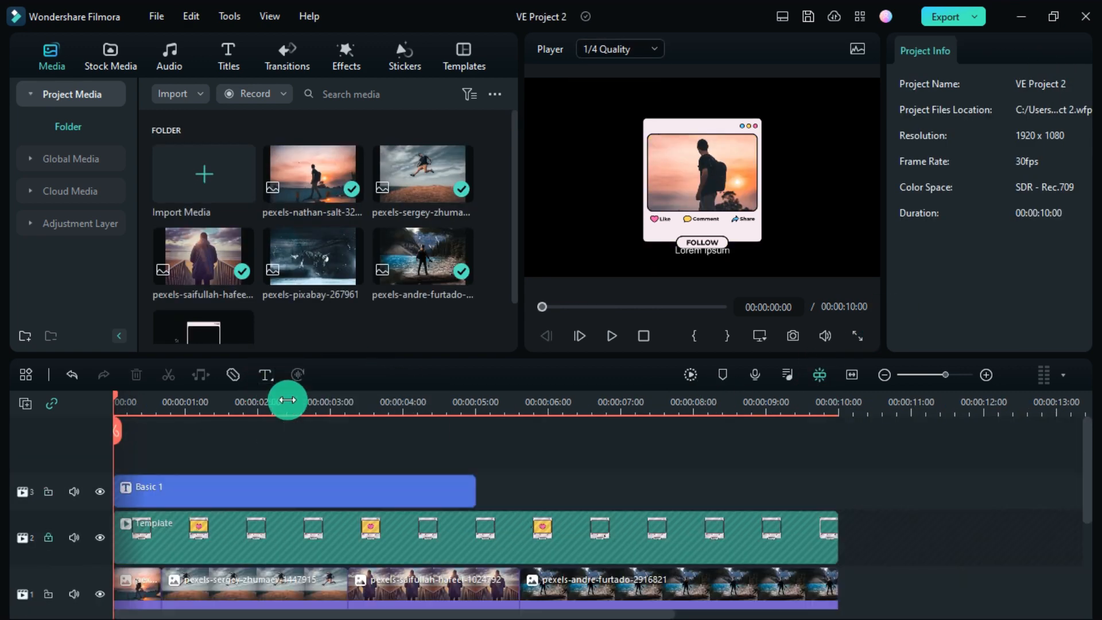
{"action": "left_click", "coordinate": [294, 490]}
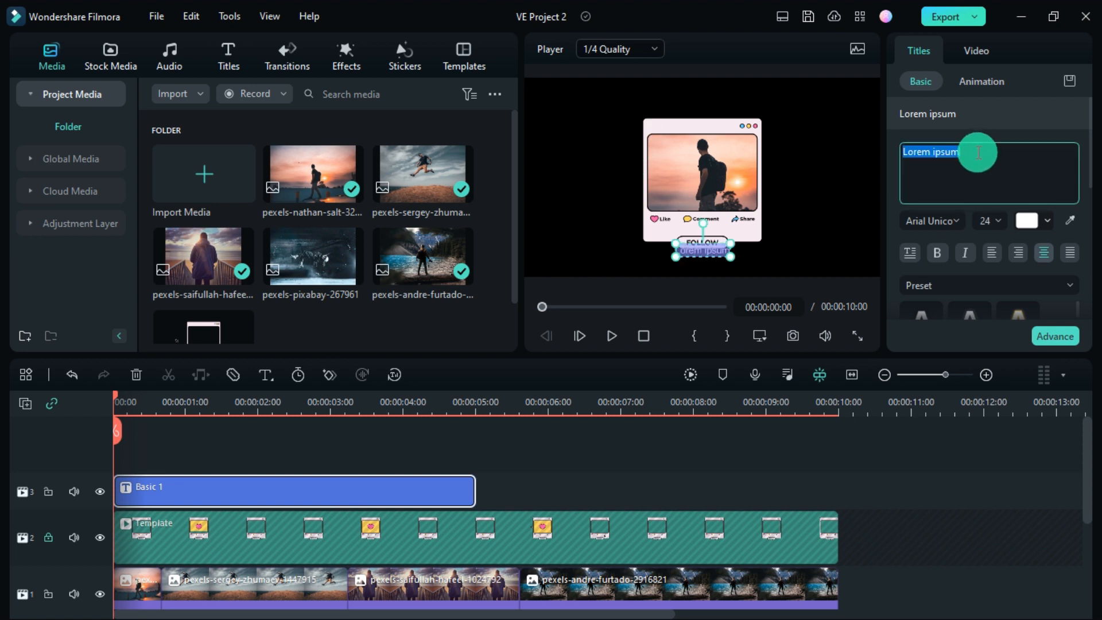
{"action": "type", "text": "@user"}
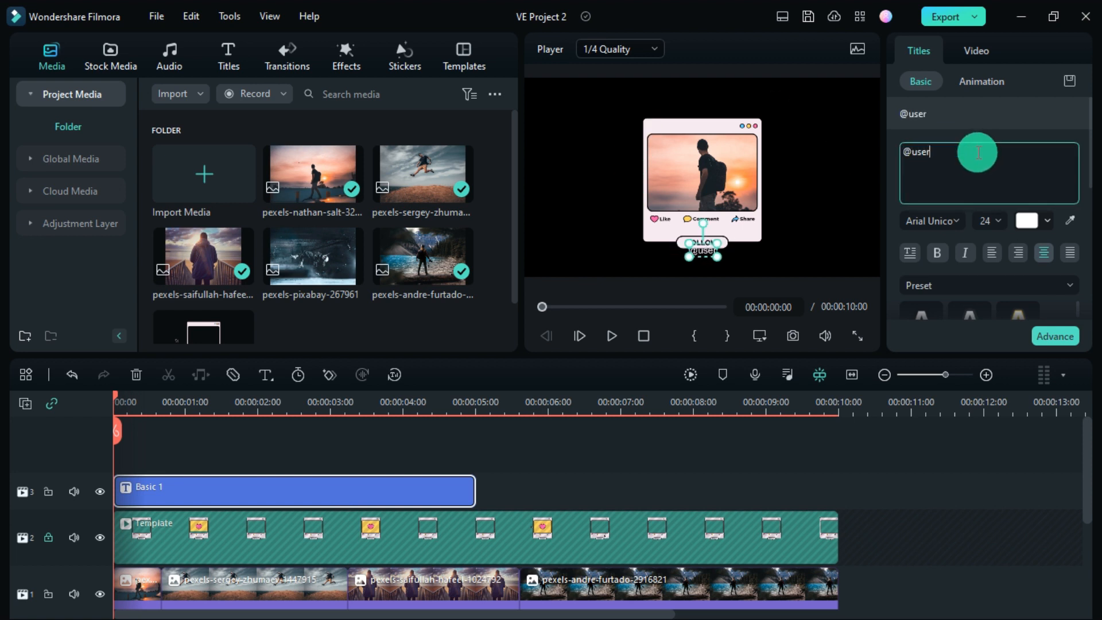
{"action": "type", "text": "name"}
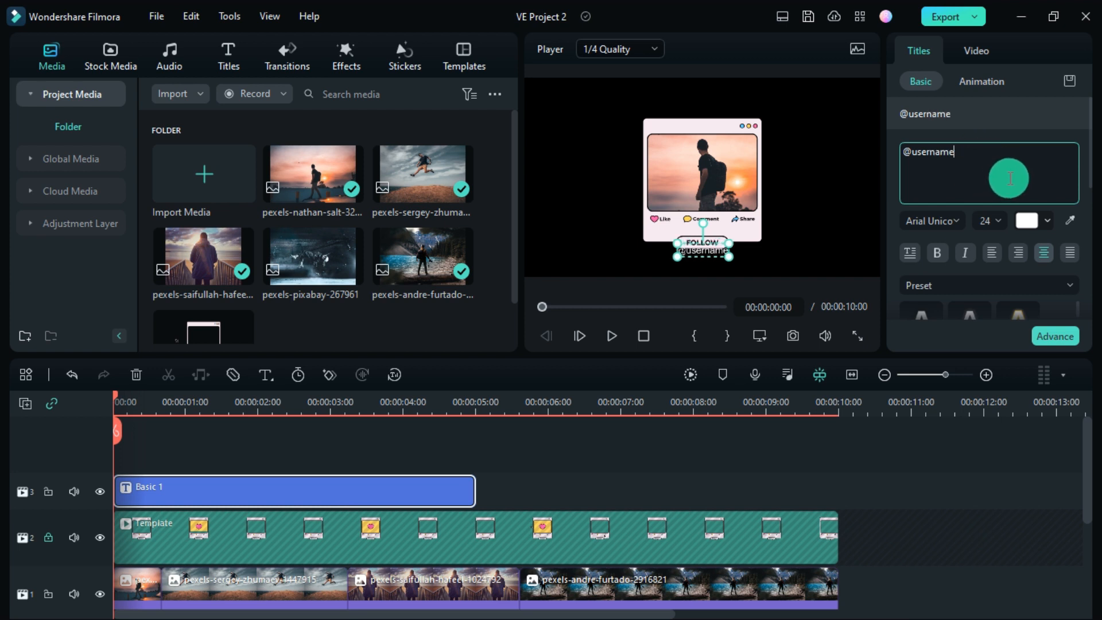
{"action": "mouse_move", "coordinate": [959, 220]}
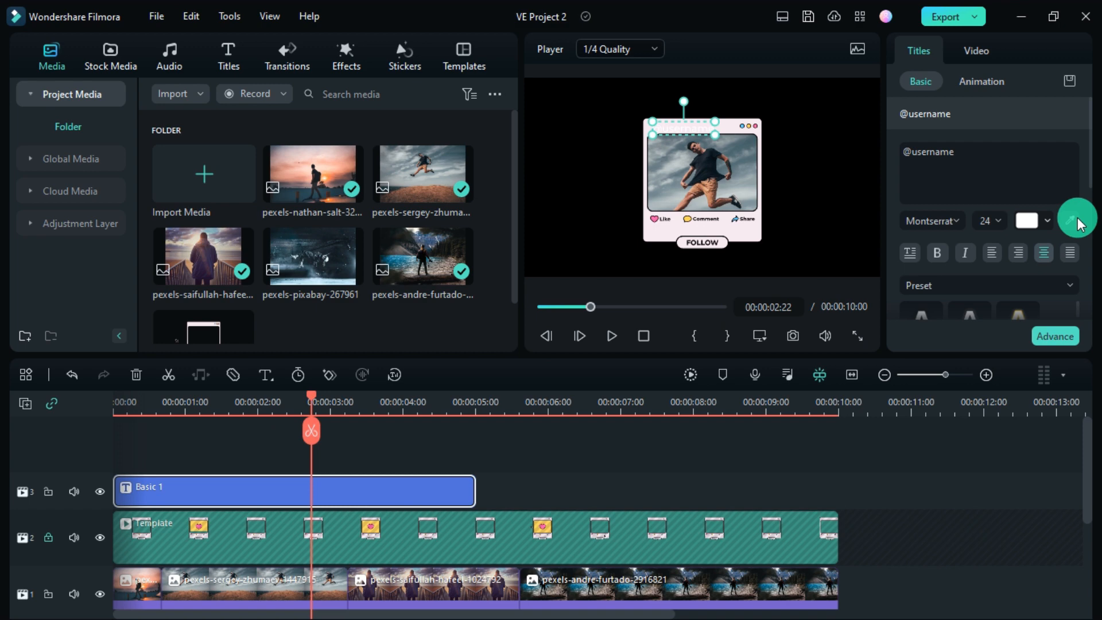
- Make the title black and place it at the frame's top left using a magnified preview
{"action": "left_click", "coordinate": [1047, 220]}
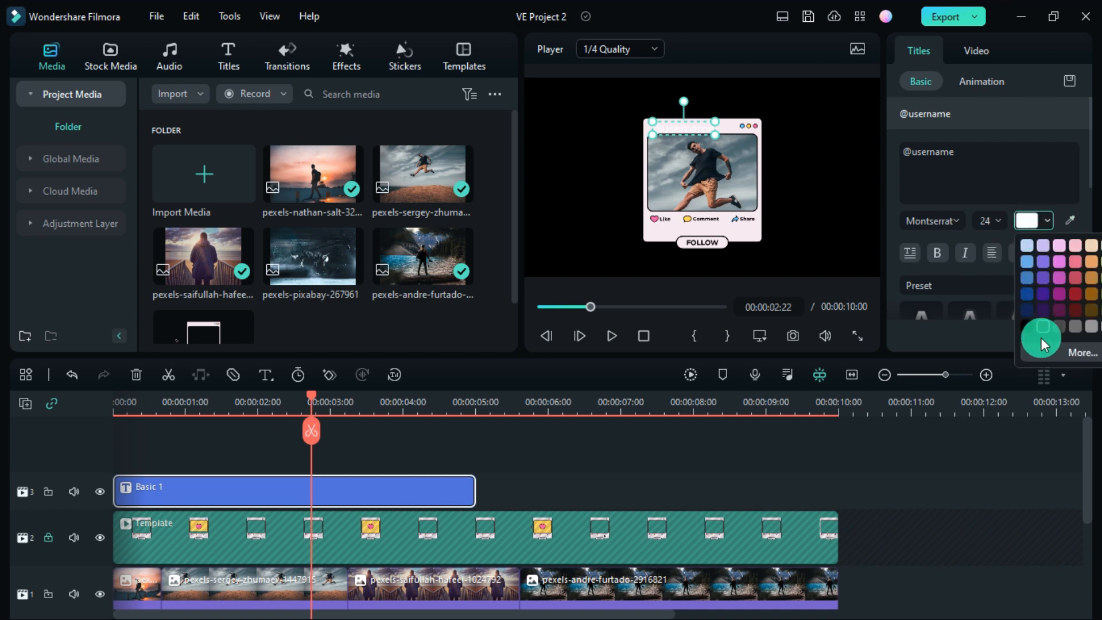
{"action": "left_click", "coordinate": [1083, 352]}
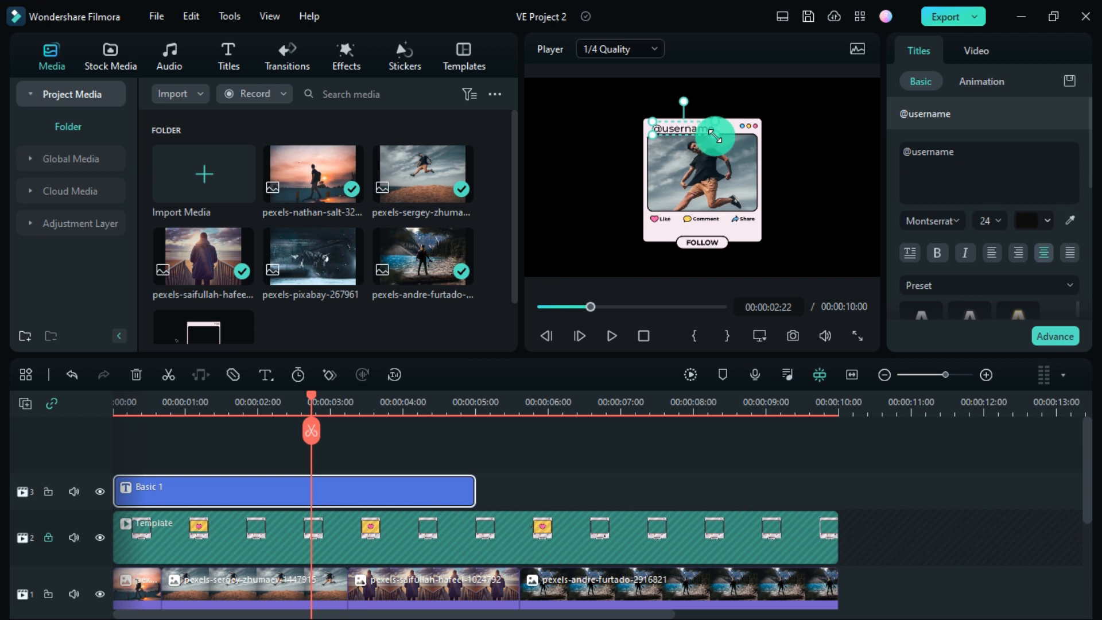
{"action": "left_click", "coordinate": [760, 335]}
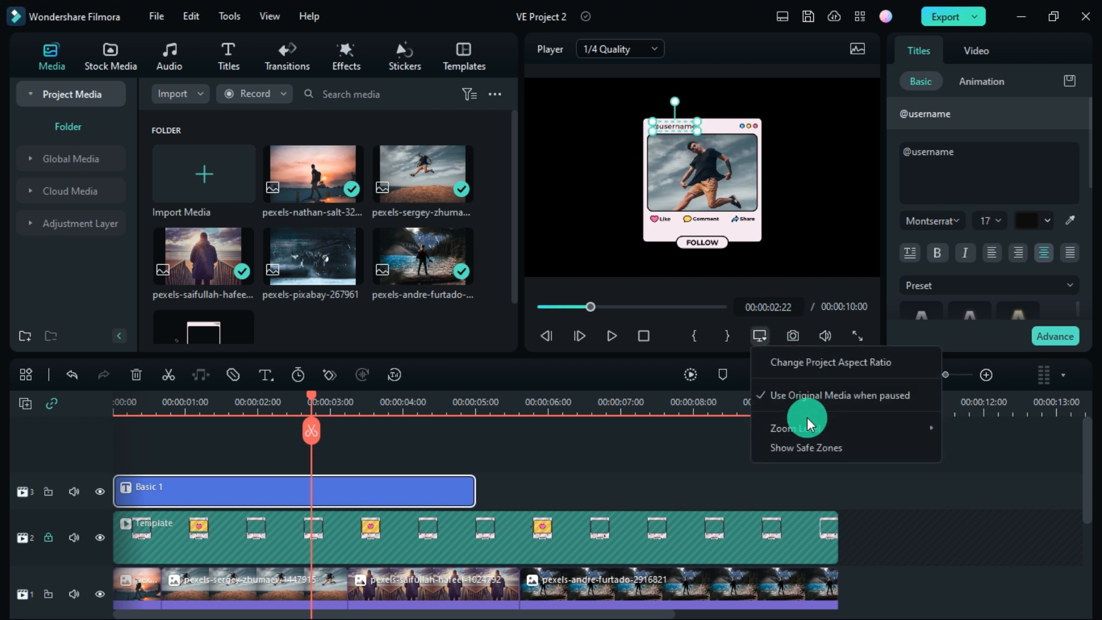
{"action": "left_click", "coordinate": [798, 427]}
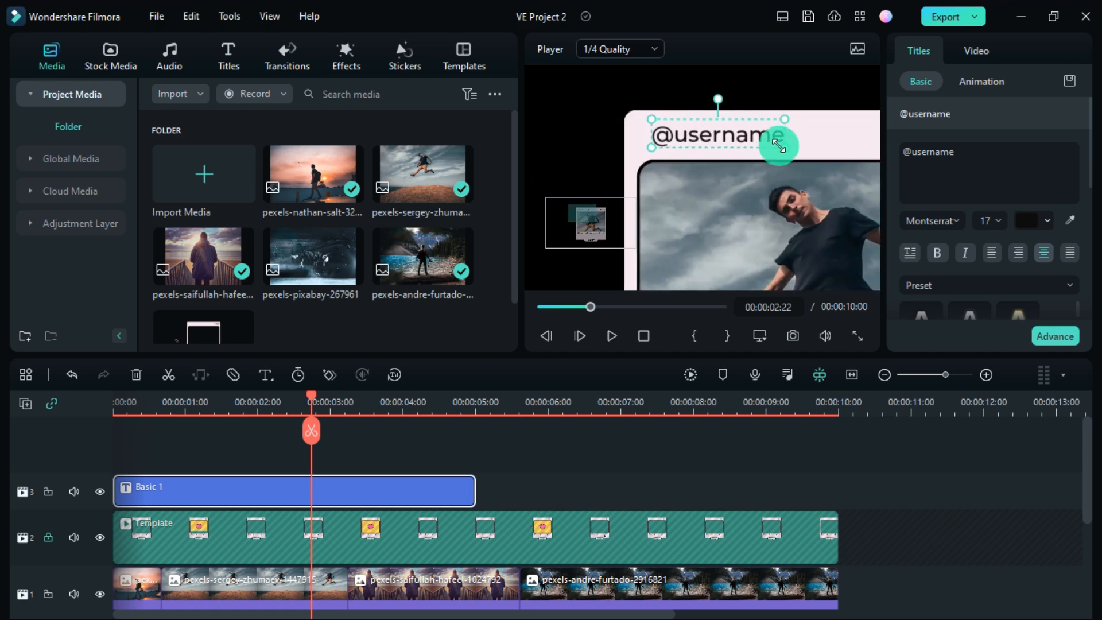
{"action": "left_click", "coordinate": [857, 335]}
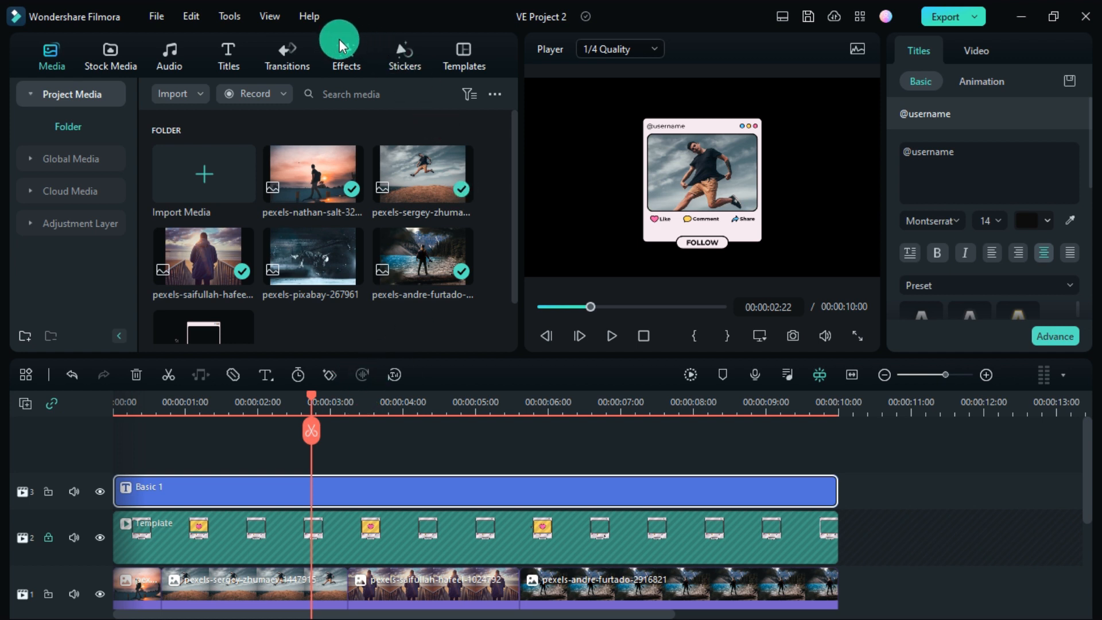
- Add VHS Static 1 and Mild effects from Favorites, then hide the VHS Static 1 track
{"action": "left_click", "coordinate": [346, 54]}
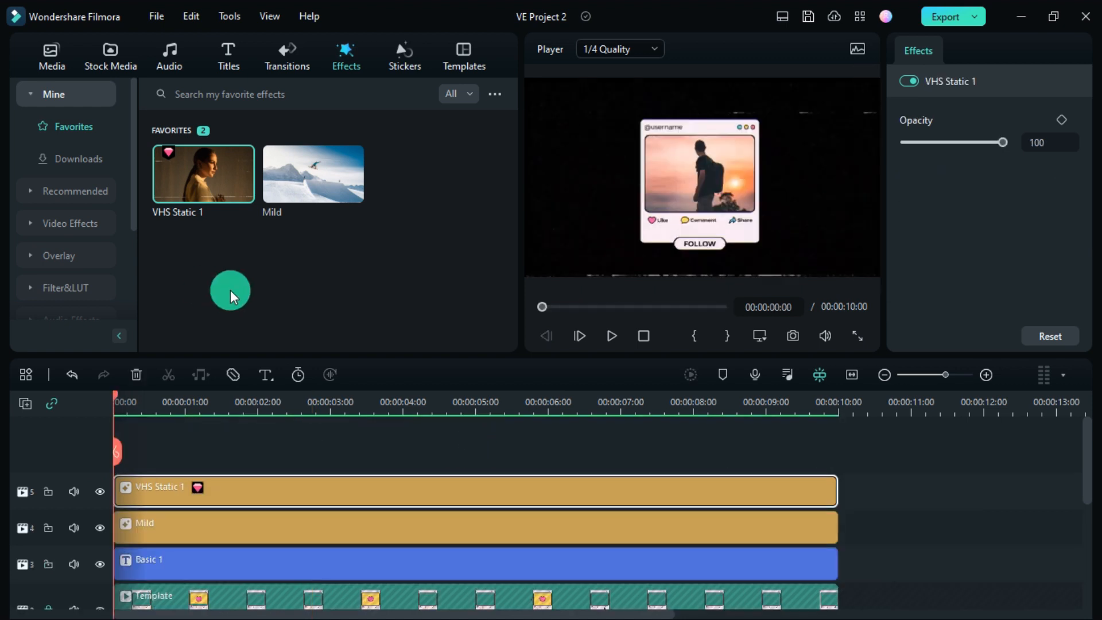
{"action": "left_click", "coordinate": [611, 336]}
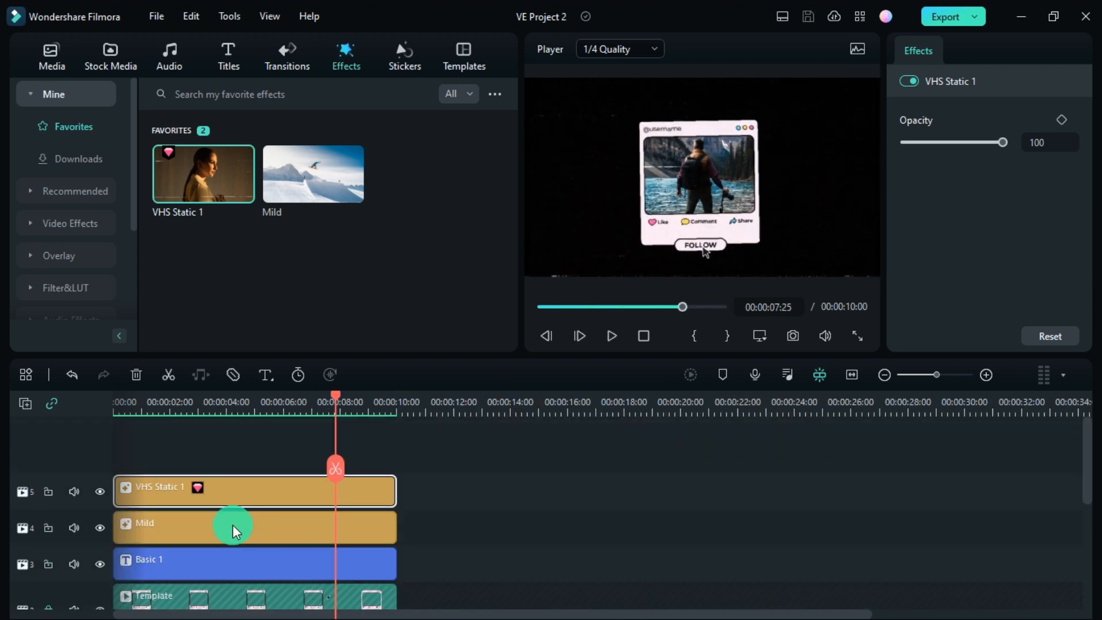
{"action": "mouse_move", "coordinate": [100, 491]}
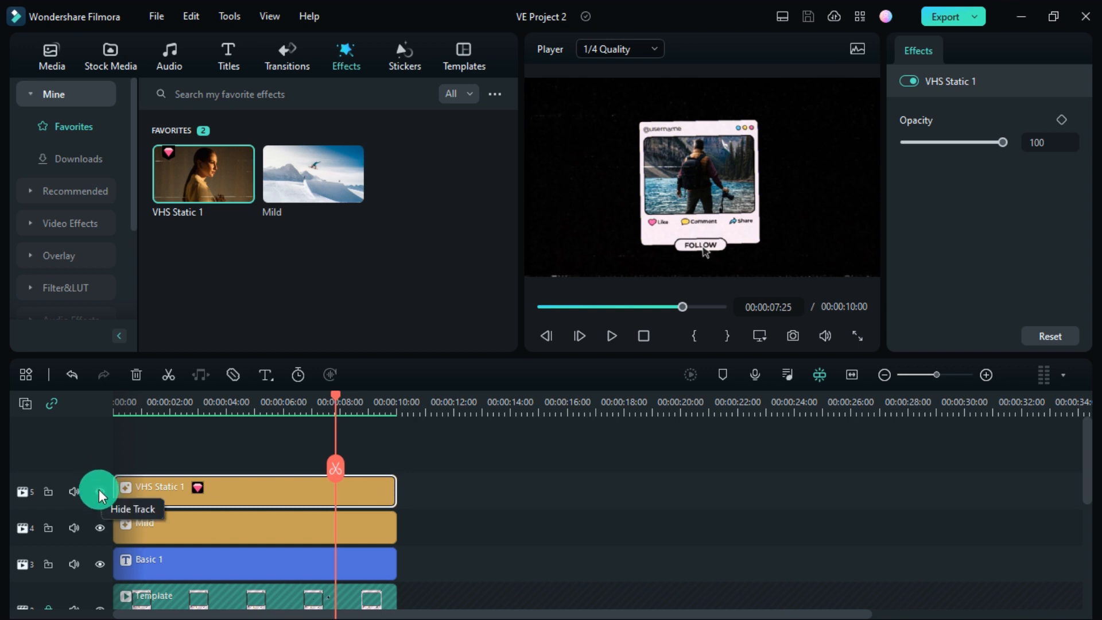
{"action": "left_click", "coordinate": [100, 491]}
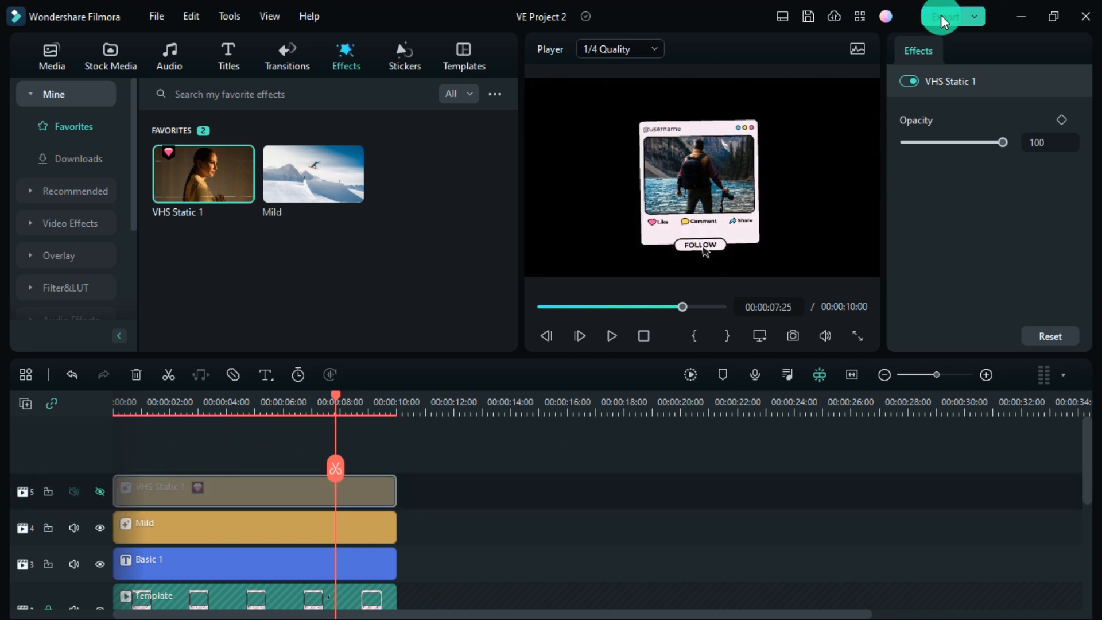
- Export the project as GoPro Cineform with alpha channel after reviewing encoding settings
{"action": "left_click", "coordinate": [947, 16]}
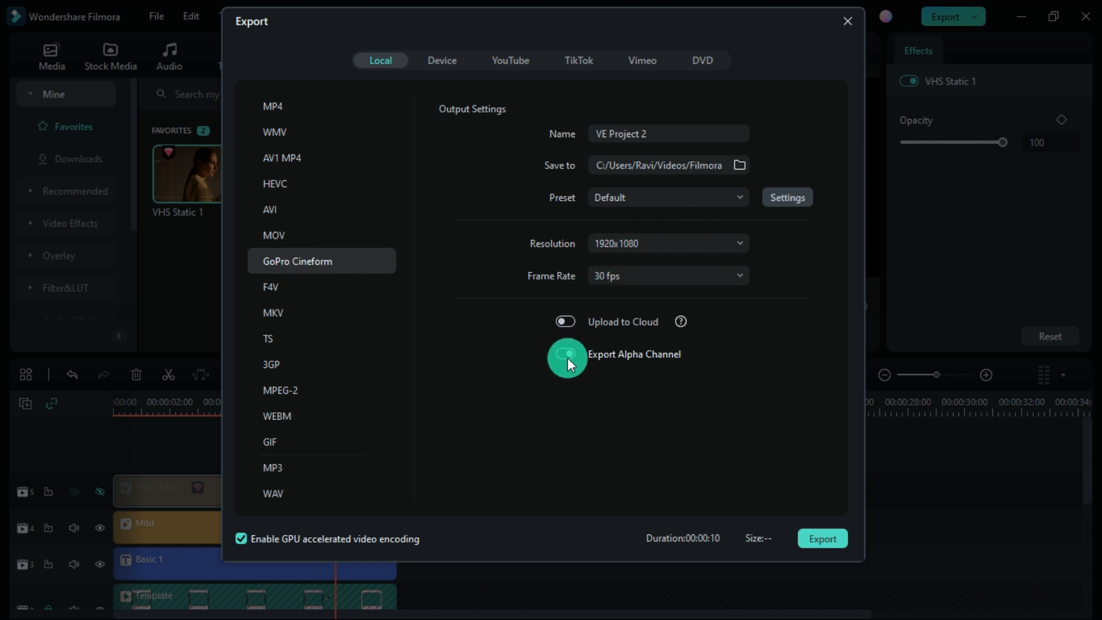
{"action": "left_click", "coordinate": [786, 197]}
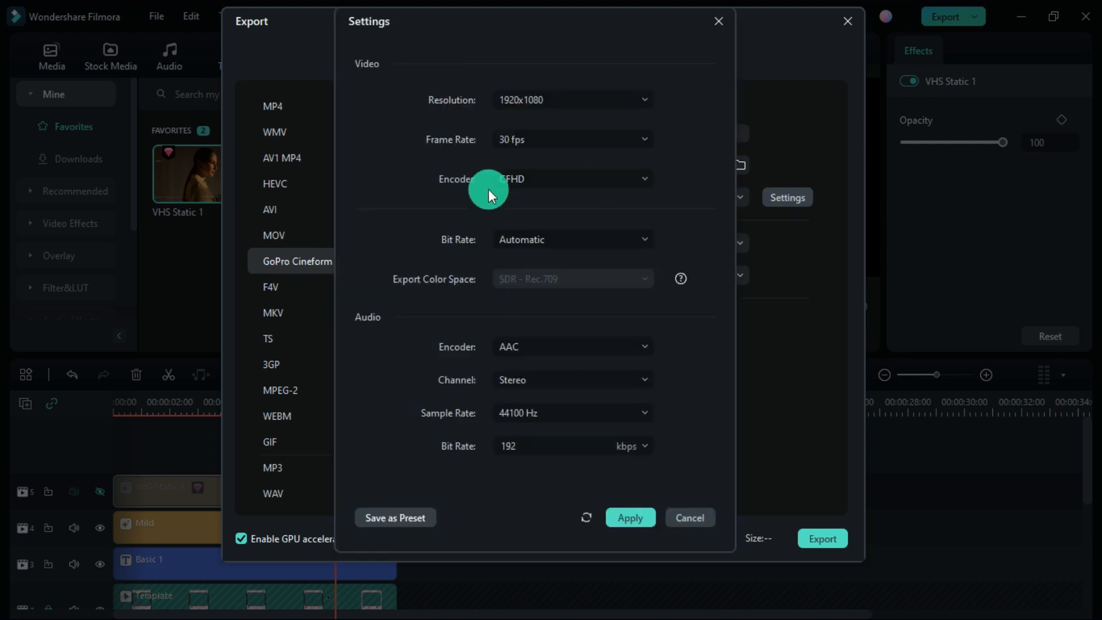
{"action": "left_click", "coordinate": [689, 517]}
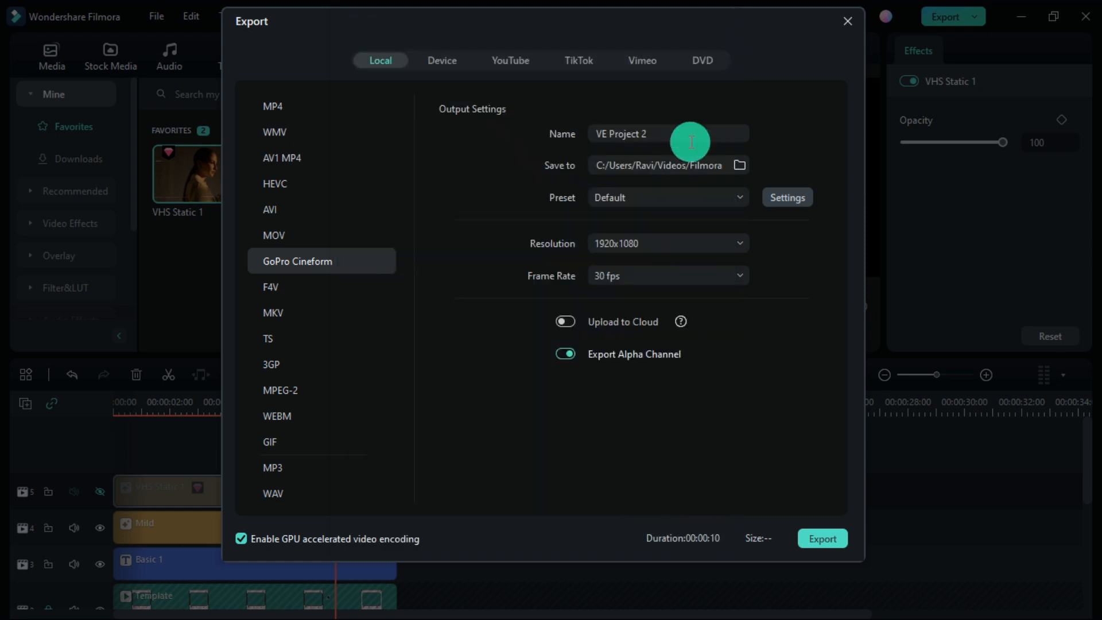
{"action": "left_click", "coordinate": [822, 539]}
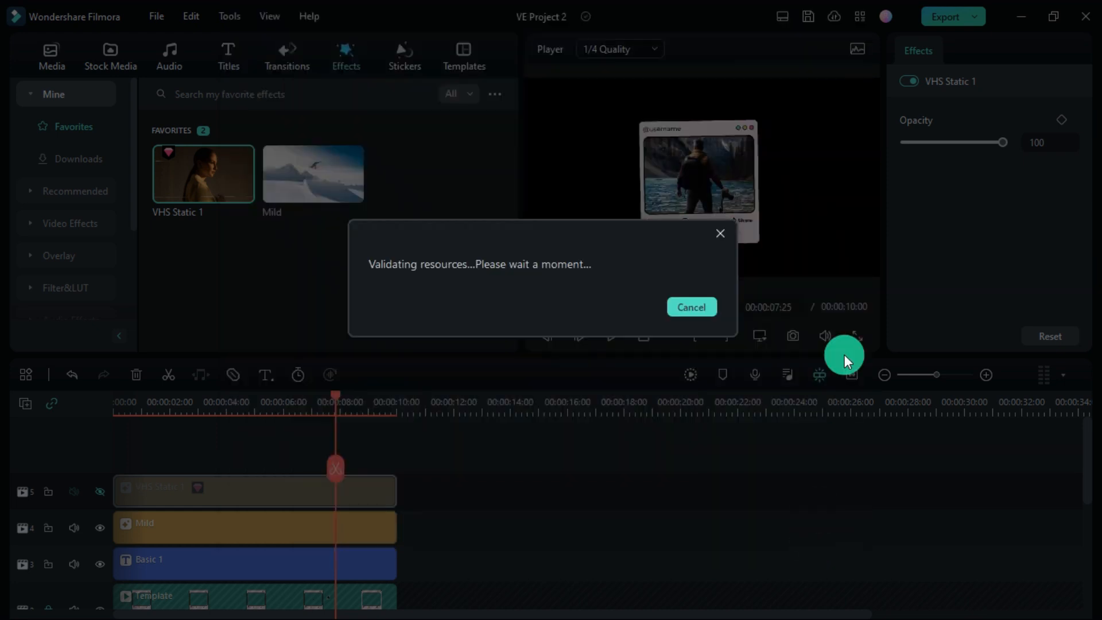